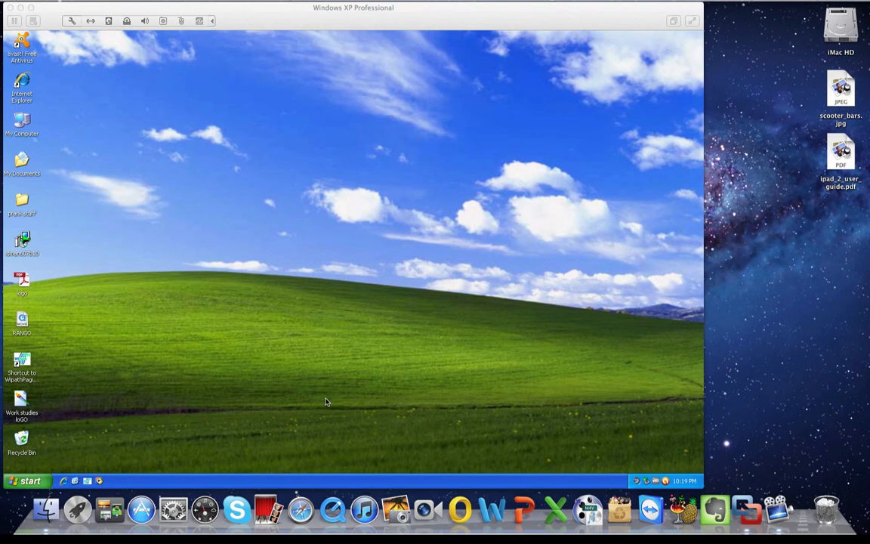
{"action": "mouse_move", "coordinate": [28, 482]}
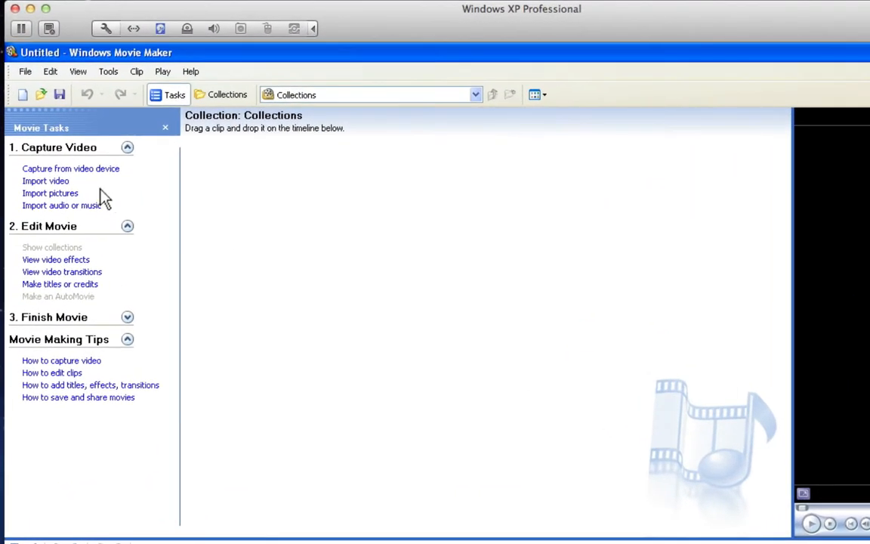
Step: From a new untitled project, open the video import picker on the prank stuff folder
{"action": "left_click", "coordinate": [45, 180]}
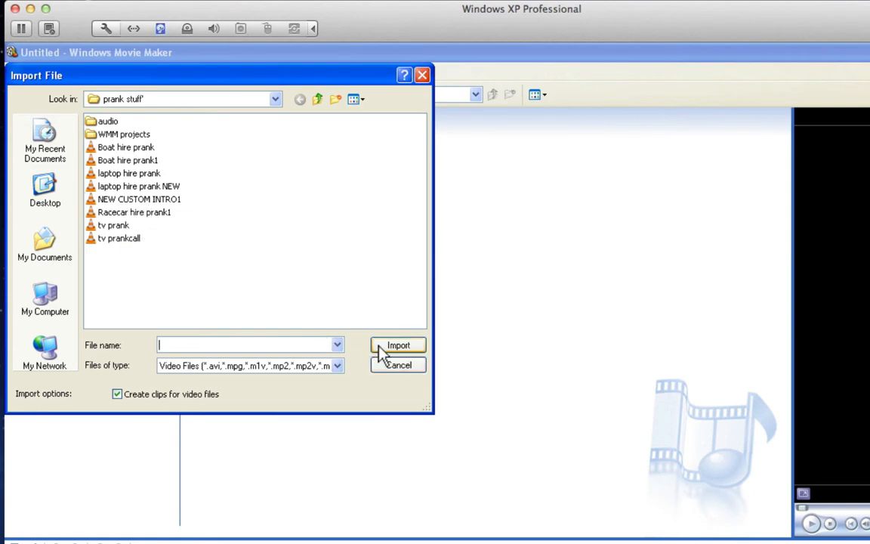
Step: Cancel video import, import the Laptop picture, and drag it to the timeline start
{"action": "left_click", "coordinate": [398, 365]}
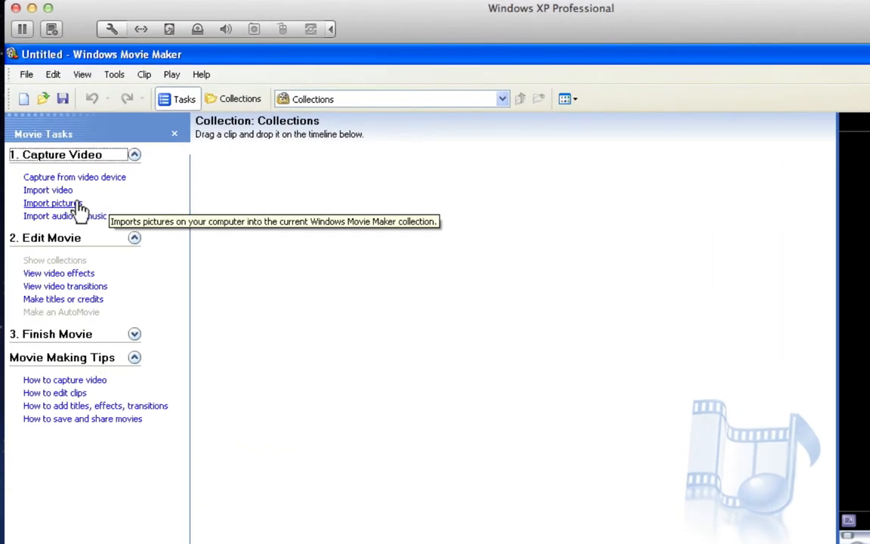
{"action": "left_click", "coordinate": [55, 202]}
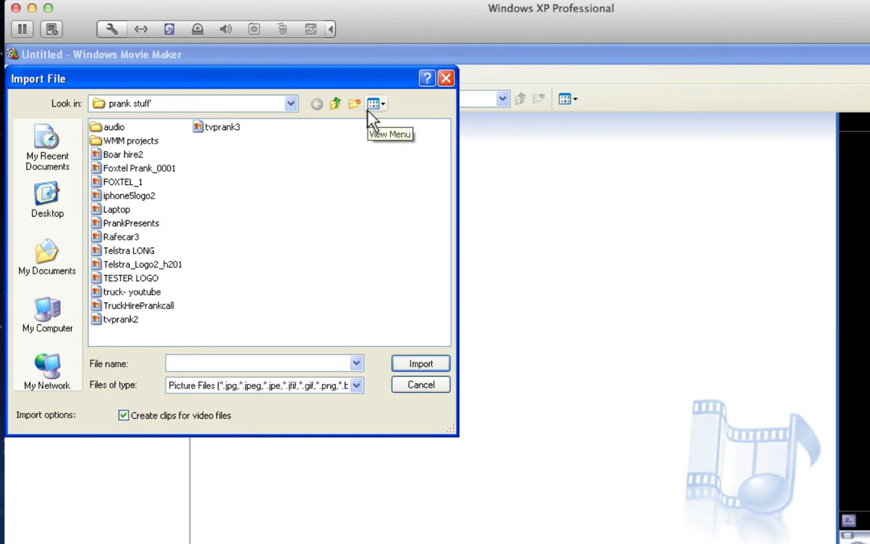
{"action": "left_click", "coordinate": [120, 209]}
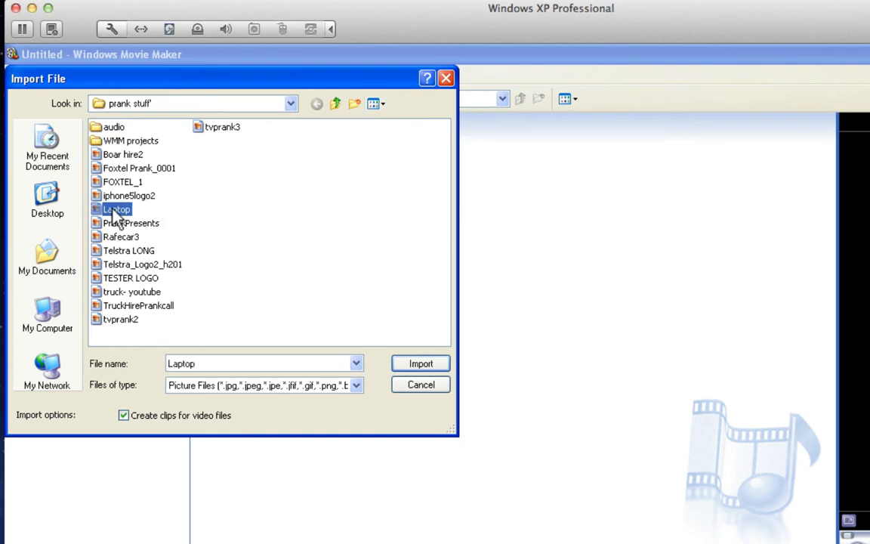
{"action": "left_click", "coordinate": [420, 363]}
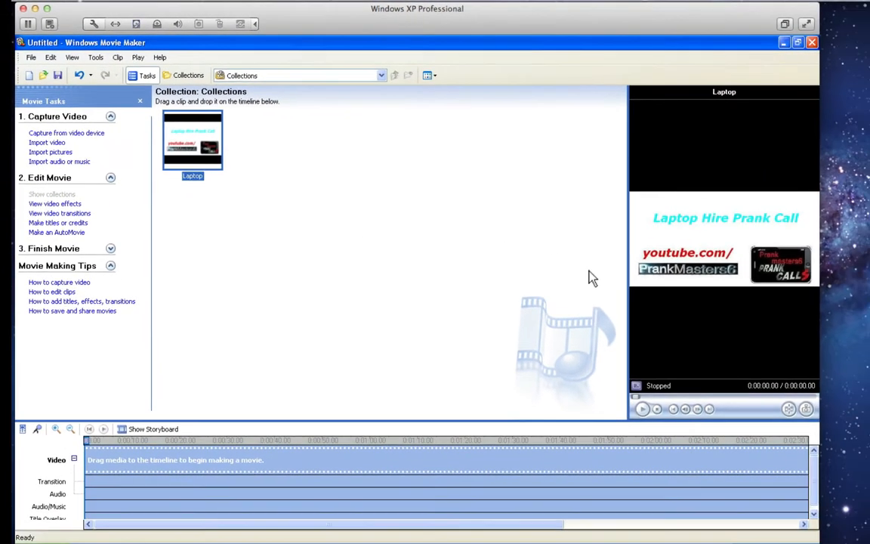
{"action": "left_click_drag", "start_coordinate": [625, 293], "coordinate": [440, 293]}
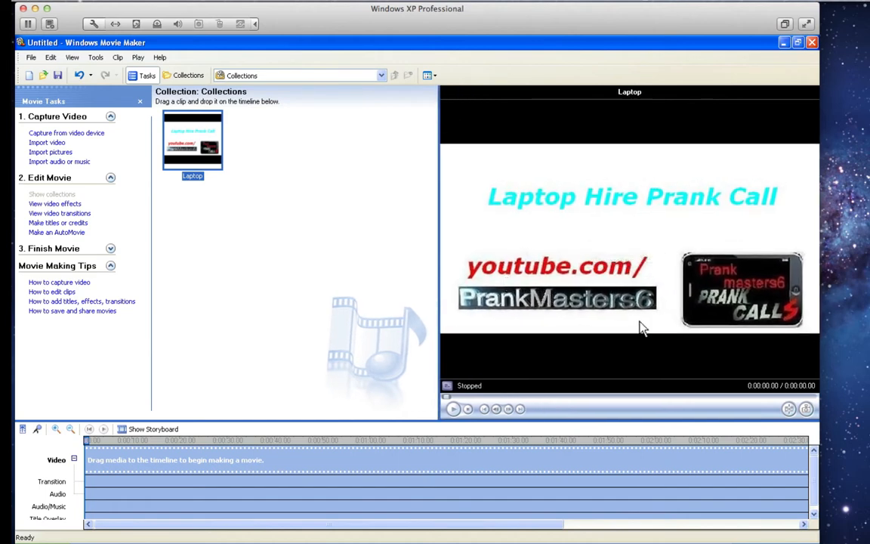
{"action": "mouse_move", "coordinate": [117, 483]}
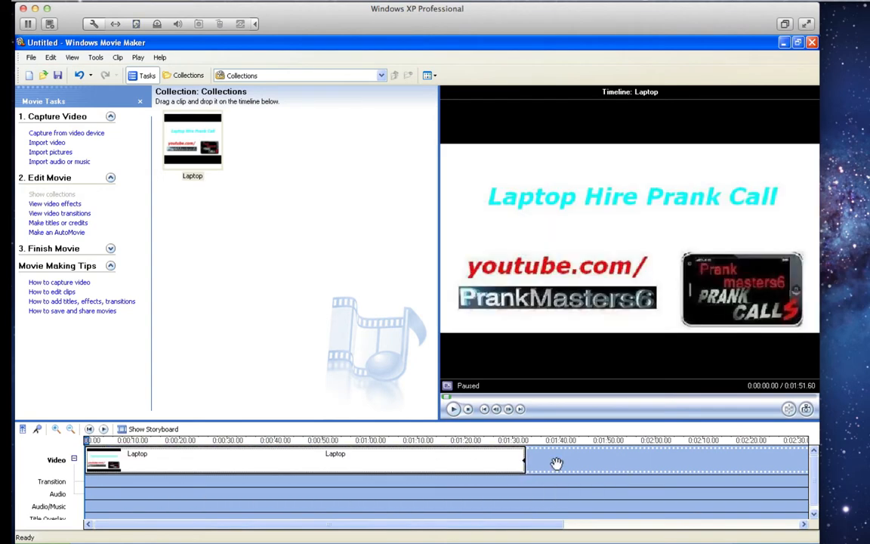
{"action": "mouse_move", "coordinate": [545, 462]}
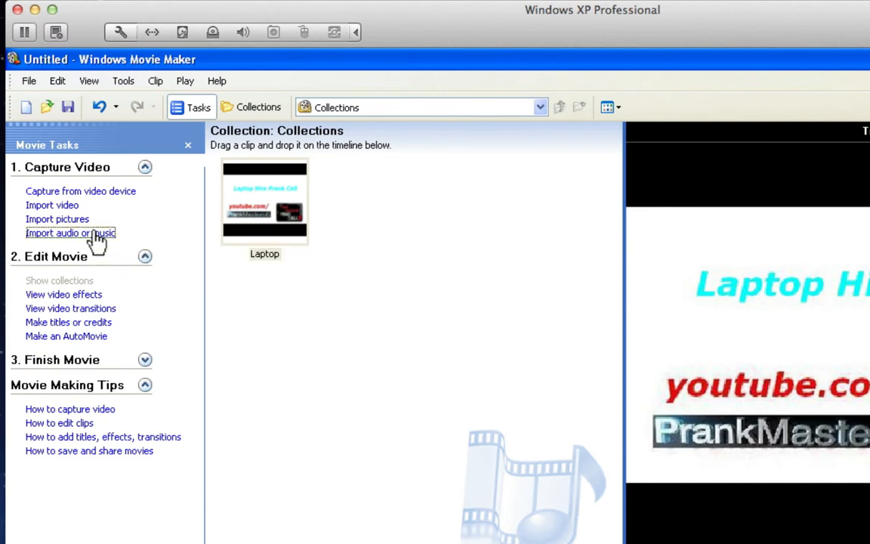
Step: Import the Funniest laptop audio onto the music track and zoom out the timeline
{"action": "left_click", "coordinate": [70, 233]}
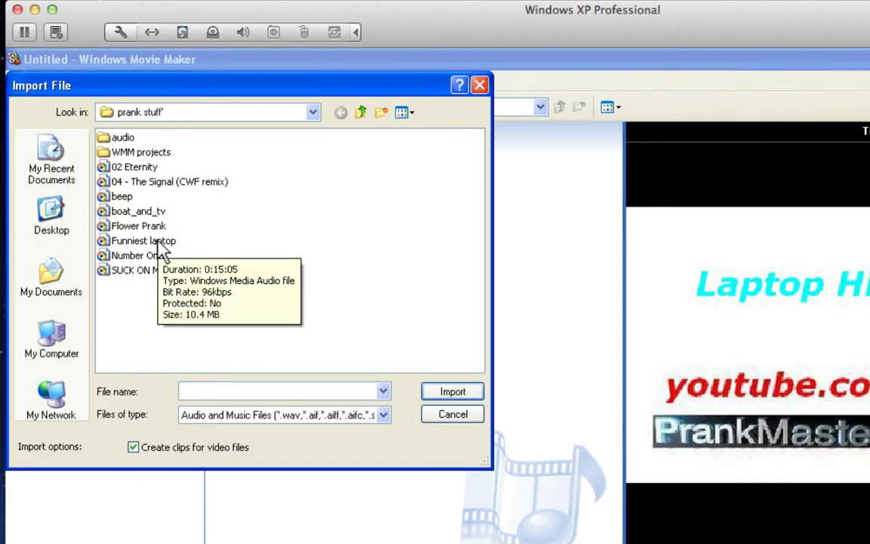
{"action": "left_click", "coordinate": [452, 391]}
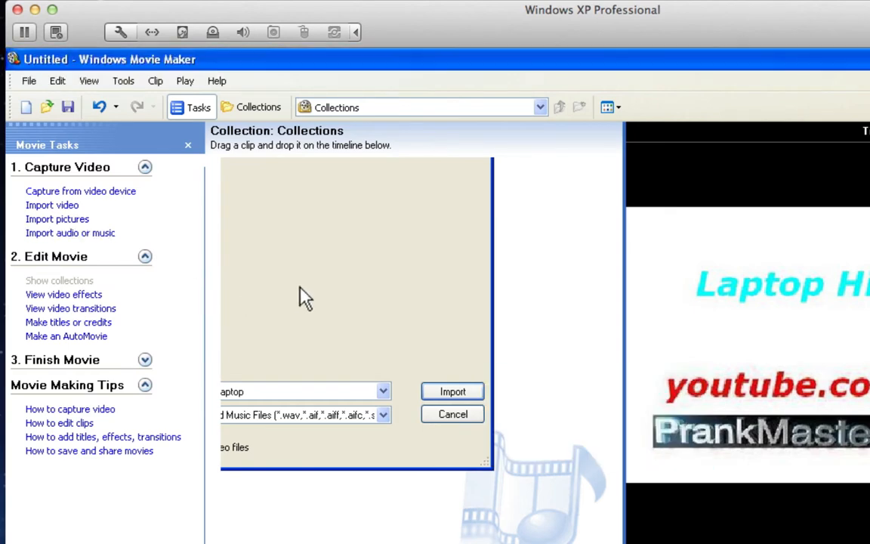
{"action": "left_click", "coordinate": [453, 391]}
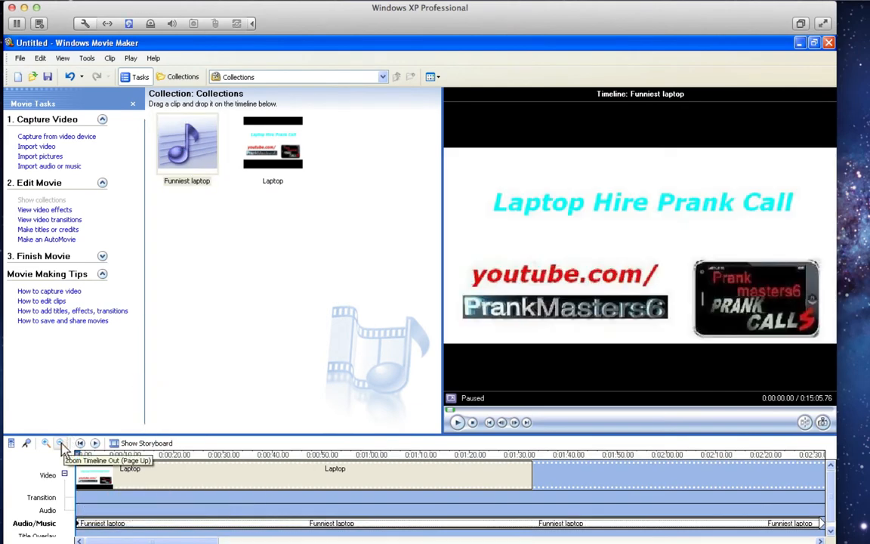
{"action": "left_click", "coordinate": [53, 443]}
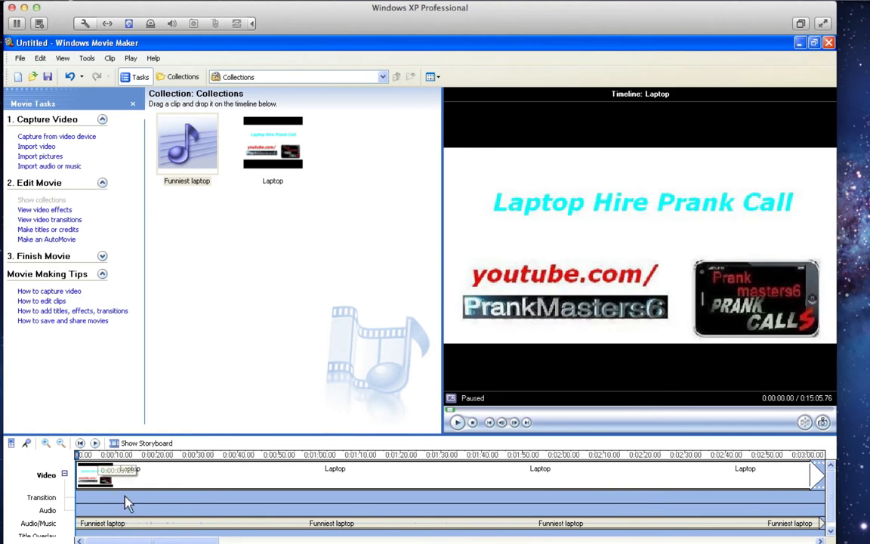
{"action": "left_click", "coordinate": [102, 524]}
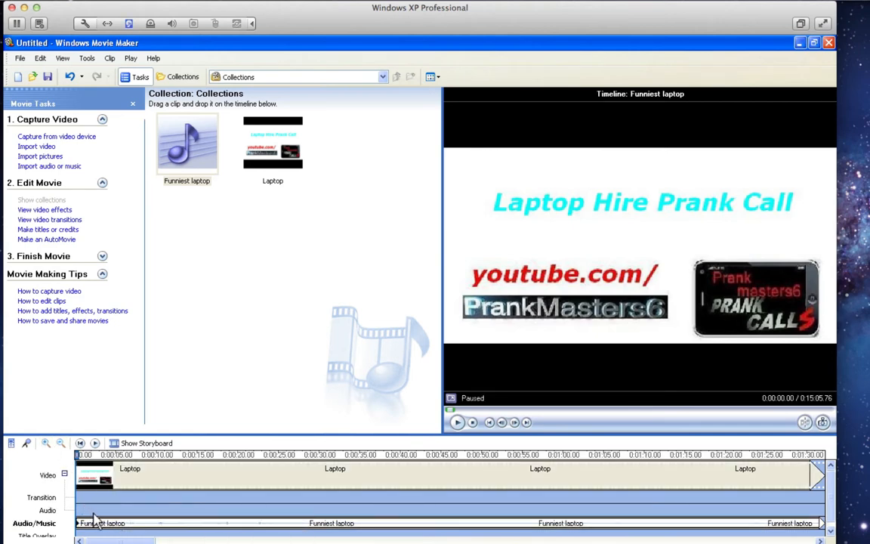
{"action": "mouse_move", "coordinate": [650, 6]}
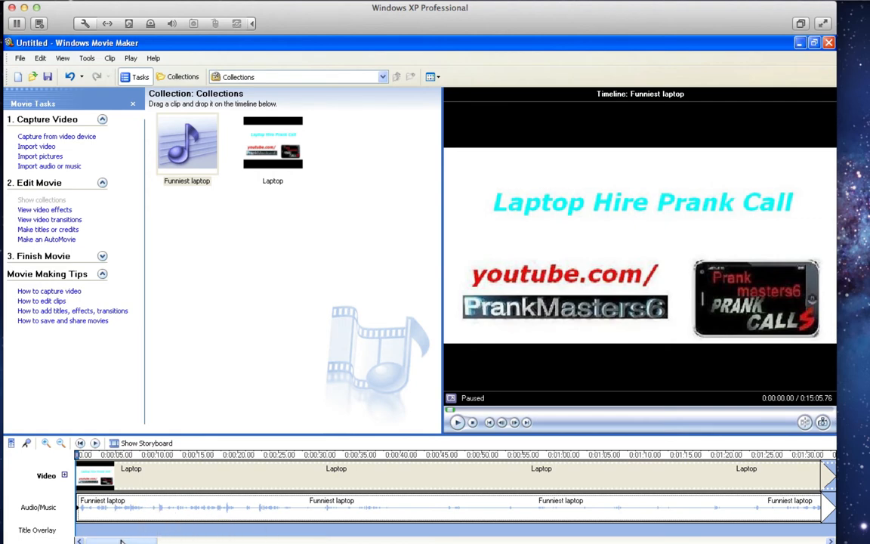
Step: Raise the Funniest laptop clip's volume slightly, then briefly play and pause the preview
{"action": "left_click", "coordinate": [455, 423]}
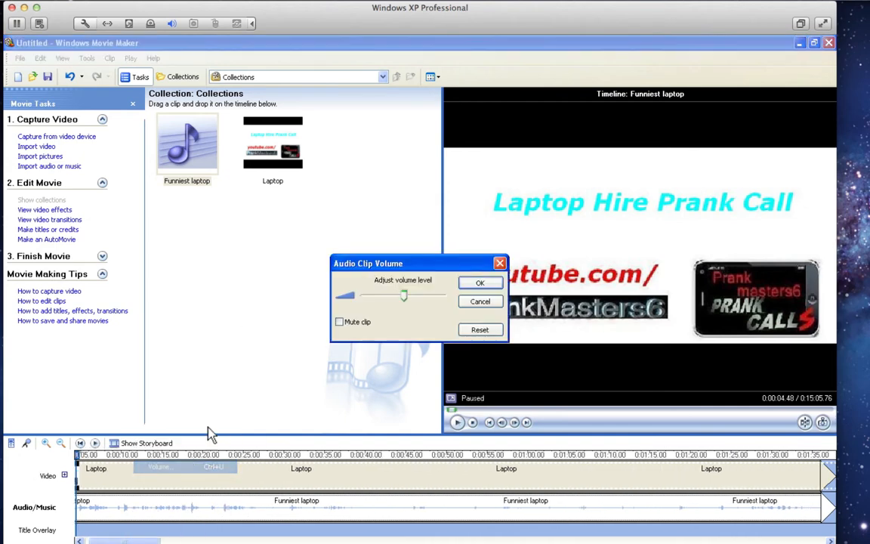
{"action": "left_click_drag", "start_coordinate": [403, 295], "coordinate": [410, 295]}
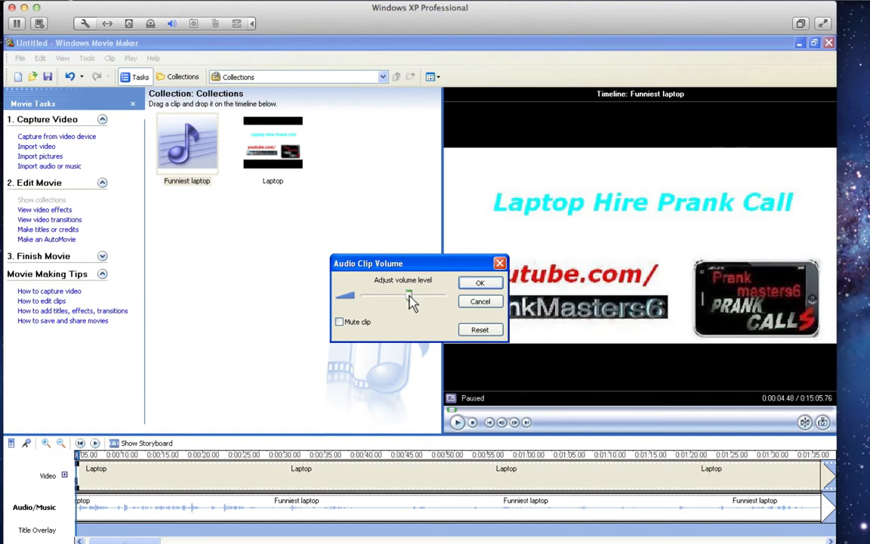
{"action": "left_click", "coordinate": [480, 282]}
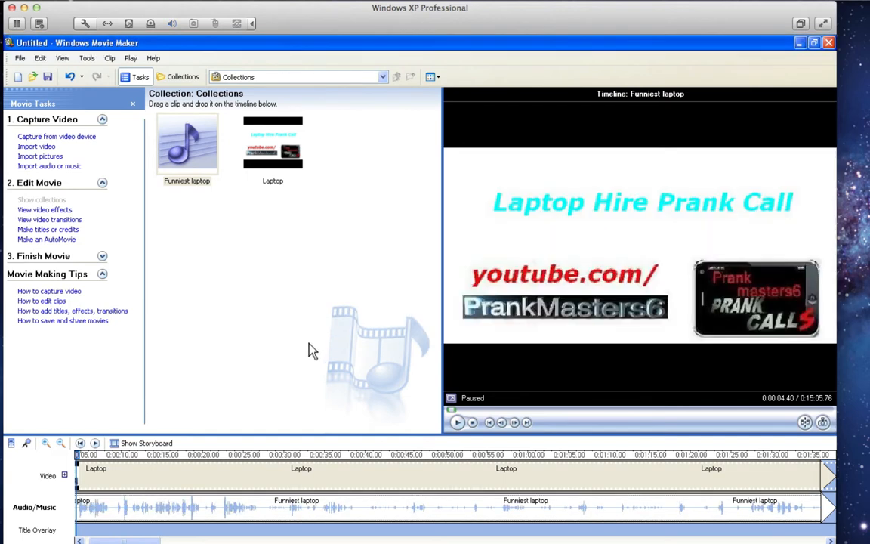
{"action": "left_click", "coordinate": [457, 422]}
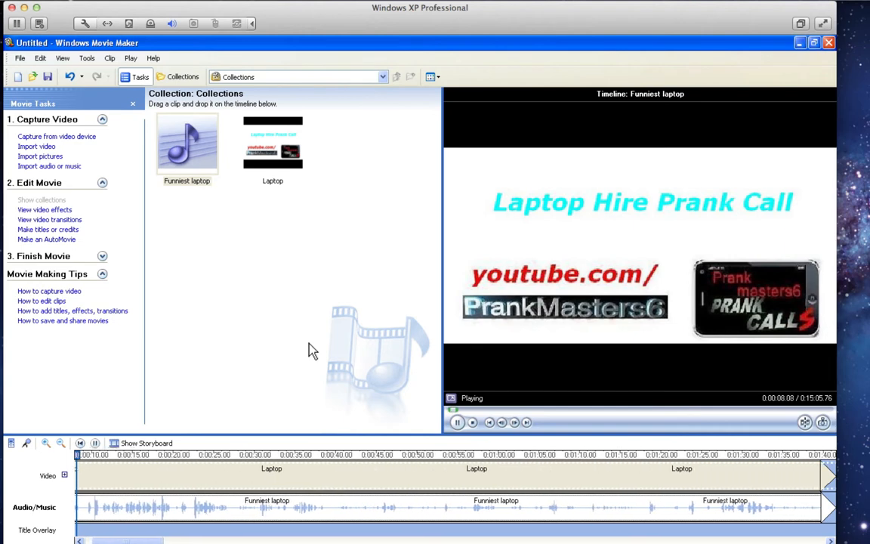
{"action": "left_click", "coordinate": [455, 423]}
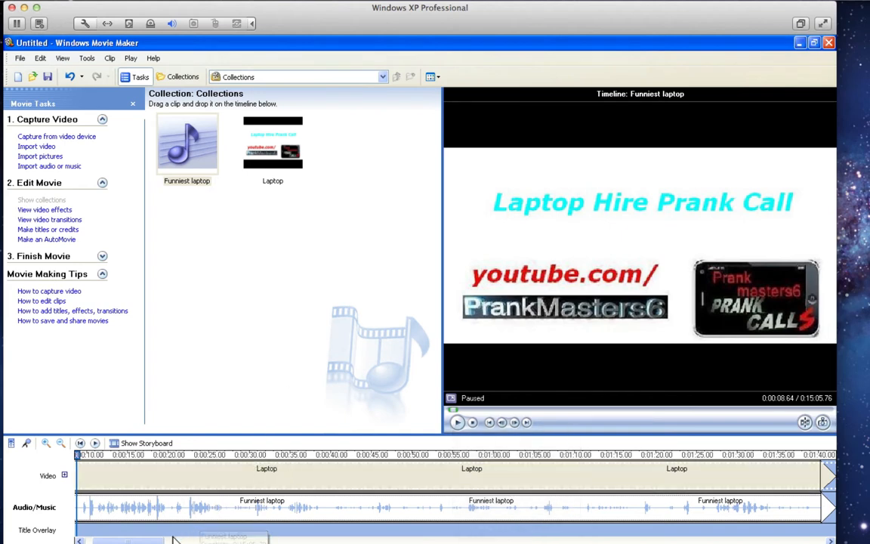
Step: Pause playback and scroll and zoom out the timeline to reach the 7:27 mark
{"action": "scroll", "scroll_direction": "right", "scroll_amount": 3}
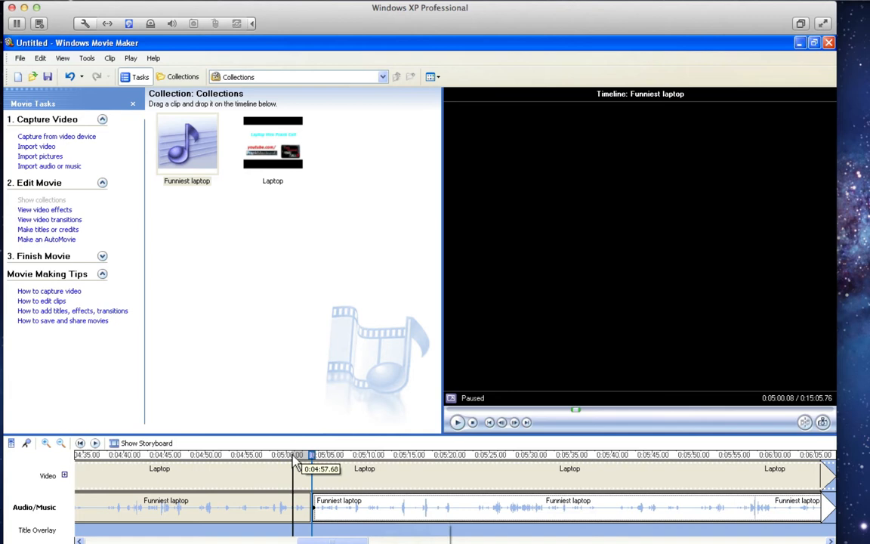
{"action": "left_click", "coordinate": [457, 422]}
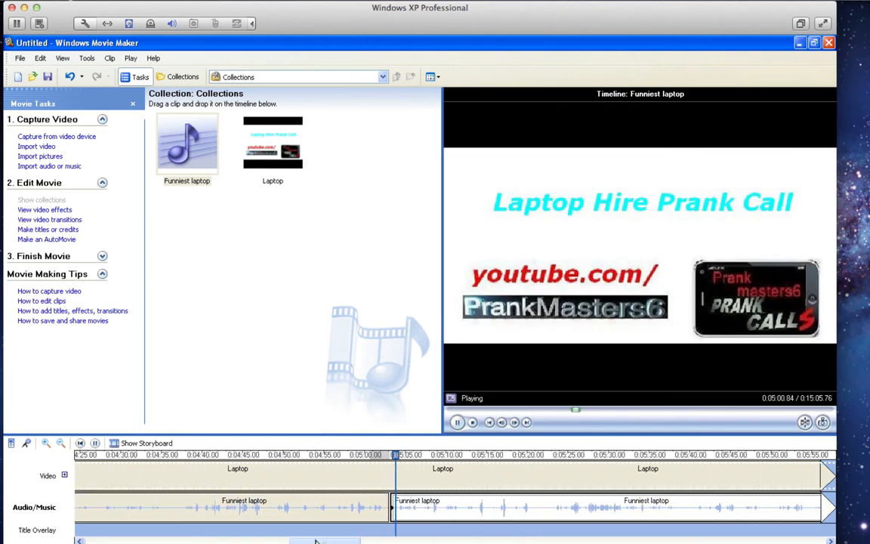
{"action": "left_click", "coordinate": [456, 422]}
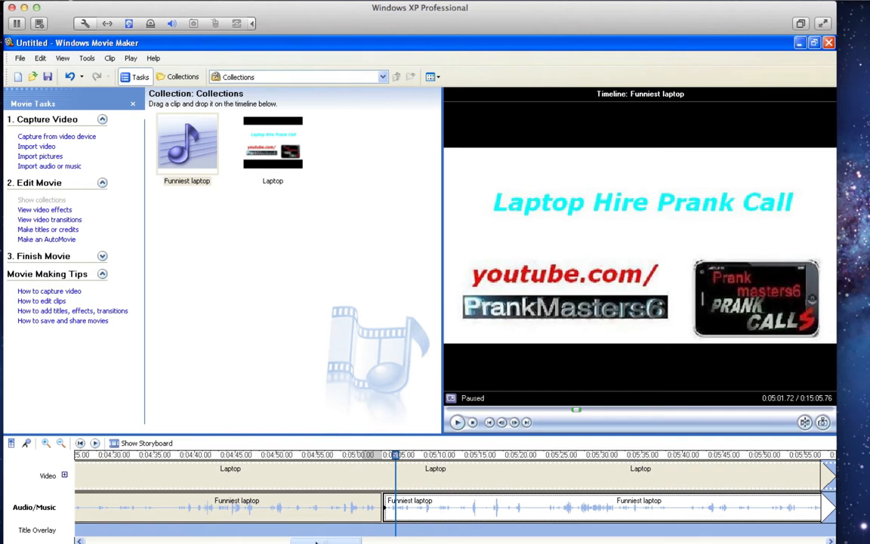
{"action": "scroll", "scroll_direction": "right", "scroll_amount": 3}
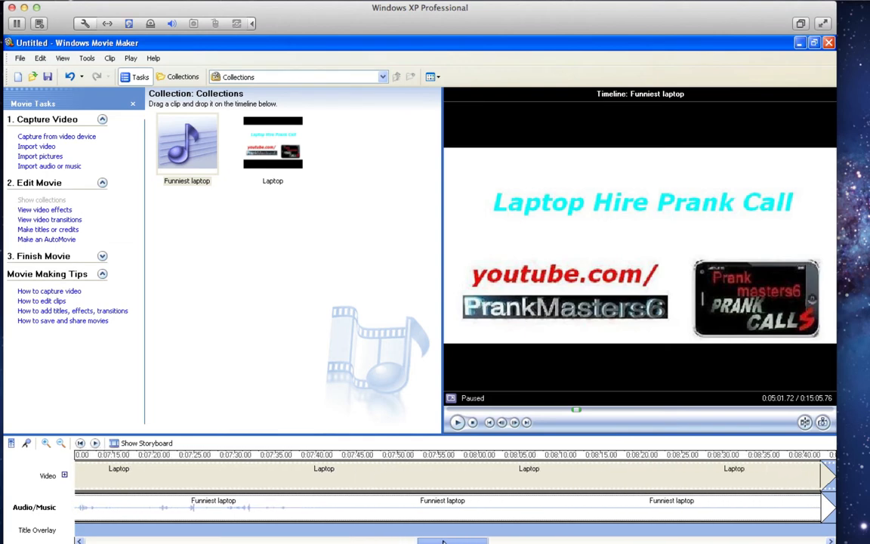
{"action": "left_click", "coordinate": [59, 444]}
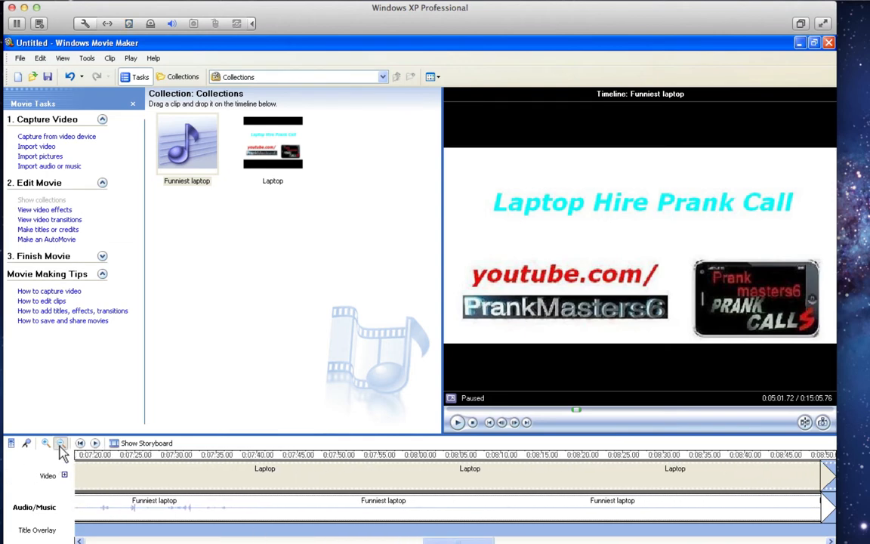
{"action": "left_click", "coordinate": [61, 441]}
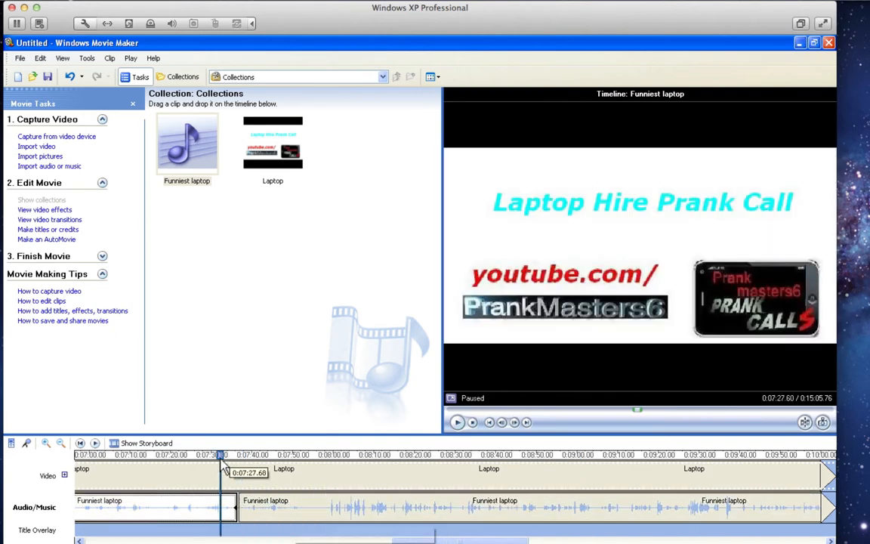
Step: Adjust the volume of the short Funniest laptop snippet just after 7:27
{"action": "left_click", "coordinate": [457, 423]}
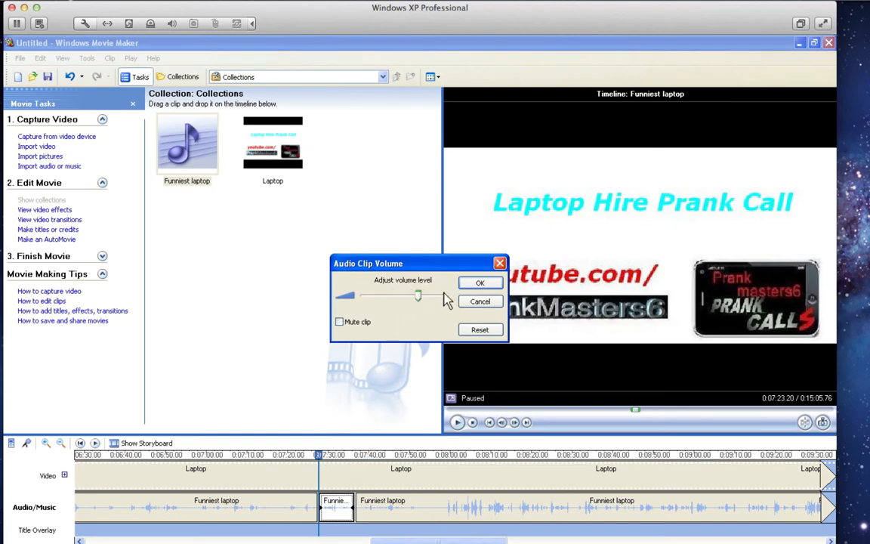
{"action": "left_click", "coordinate": [479, 283]}
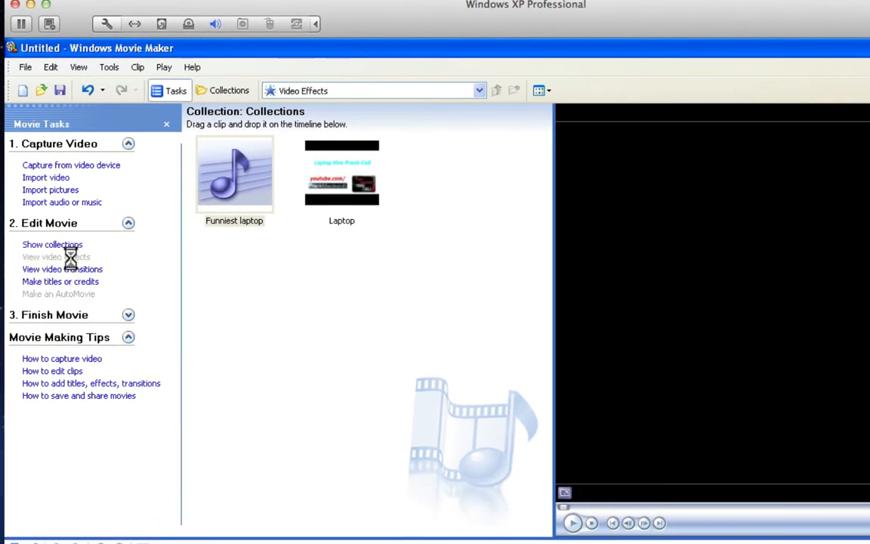
Step: Open the video effects collection and mute the first Funniest laptop audio section
{"action": "left_click", "coordinate": [55, 256]}
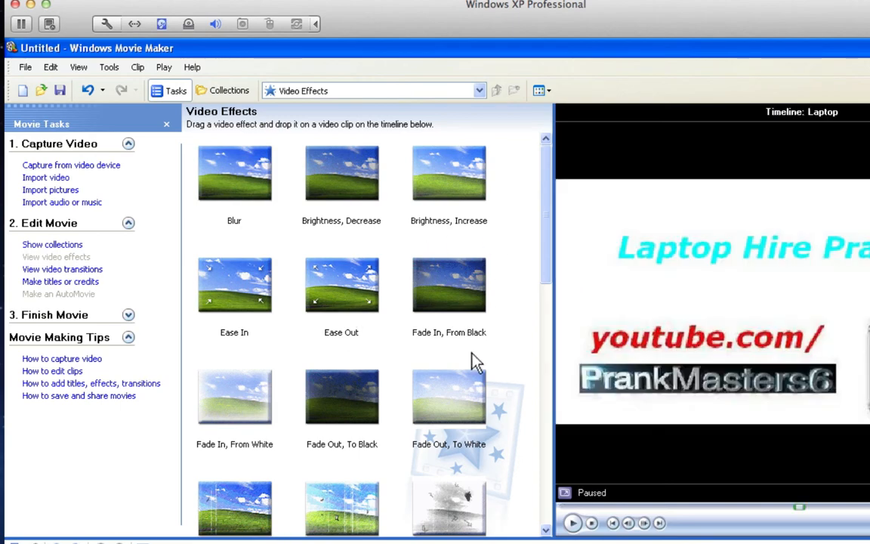
{"action": "mouse_move", "coordinate": [350, 311]}
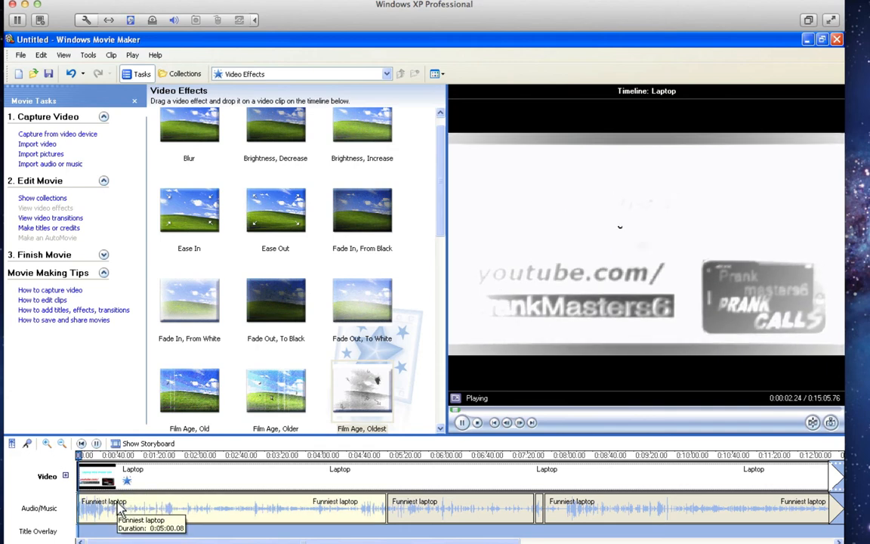
{"action": "right_click", "coordinate": [98, 502]}
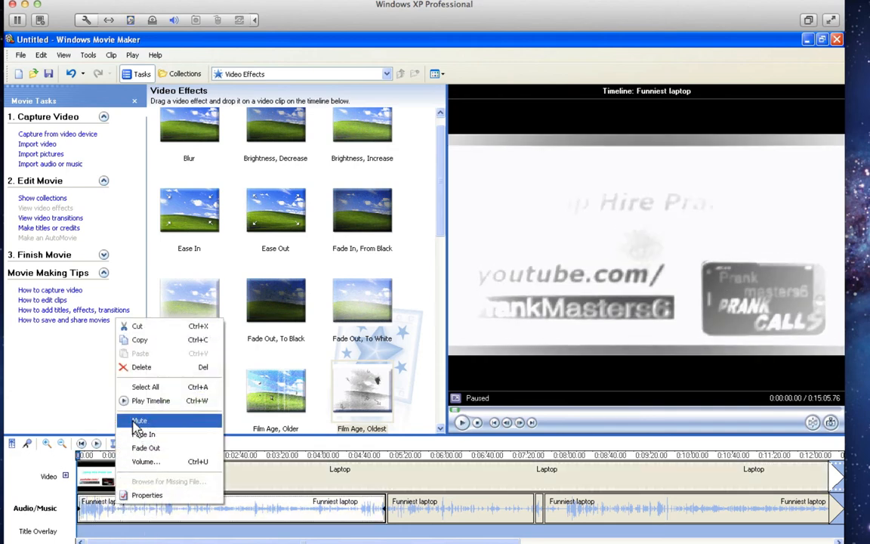
{"action": "left_click", "coordinate": [140, 420]}
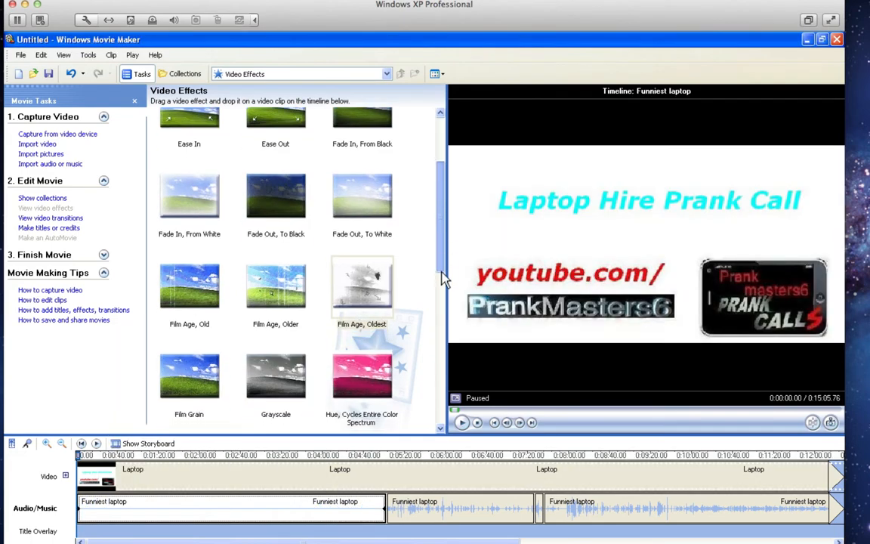
Step: Browse the effects list and preview the Hue, Cycles Entire Color Spectrum effect
{"action": "scroll", "scroll_direction": "down", "scroll_amount": 3}
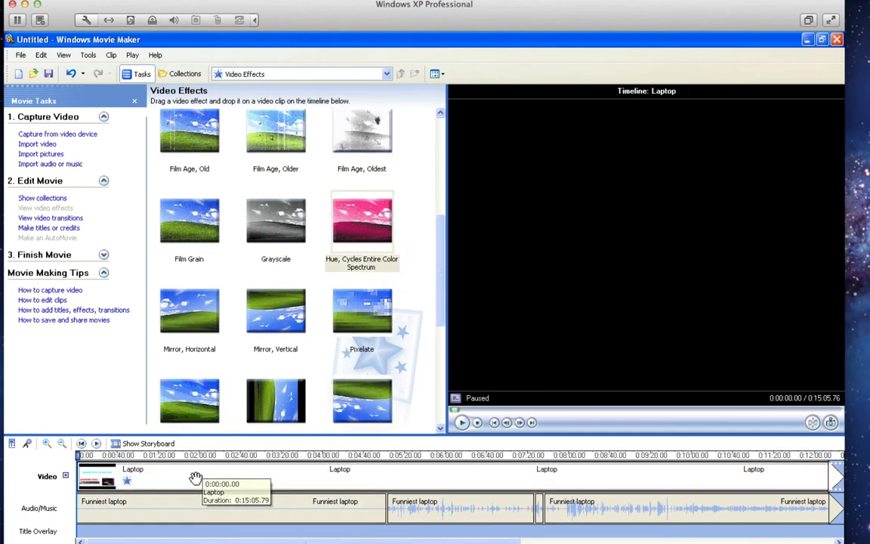
{"action": "left_click", "coordinate": [461, 423]}
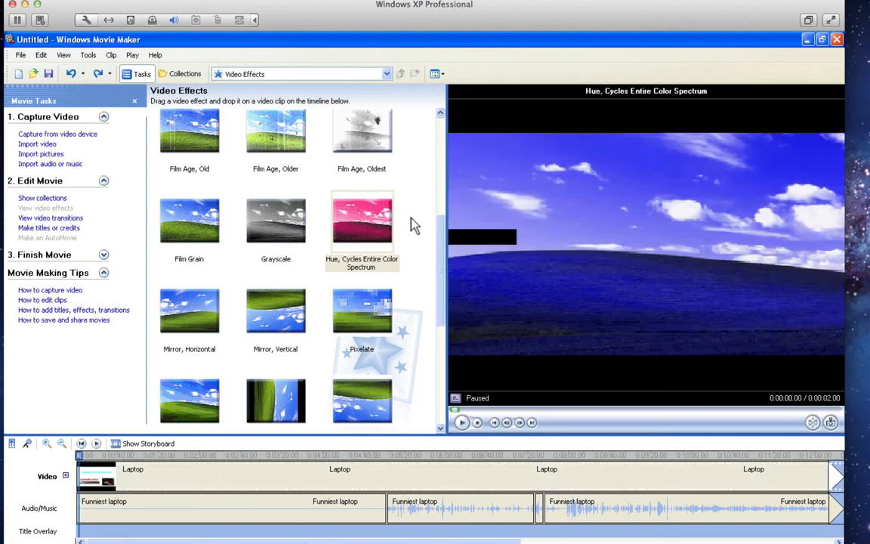
{"action": "scroll", "scroll_direction": "down", "scroll_amount": 3}
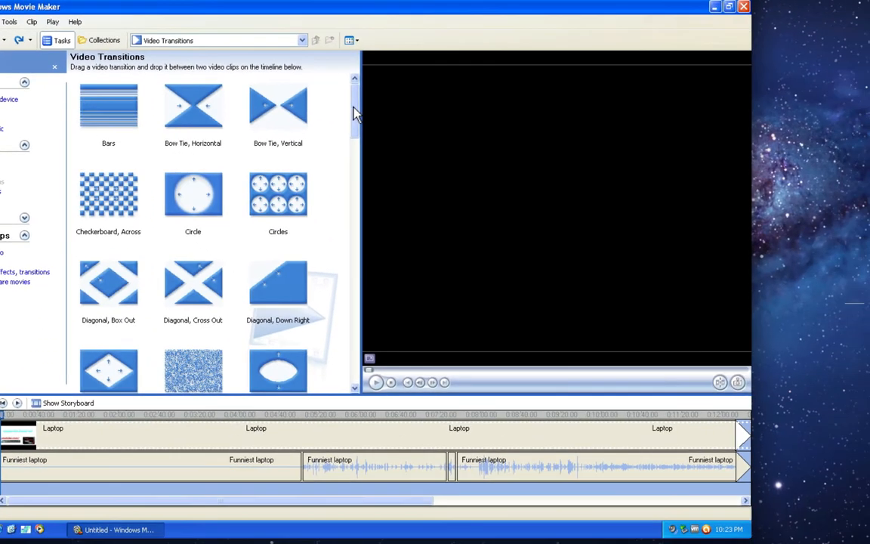
Step: Import the iphone5logo2 picture and place it after the Laptop title card
{"action": "scroll", "scroll_direction": "down", "scroll_amount": 3}
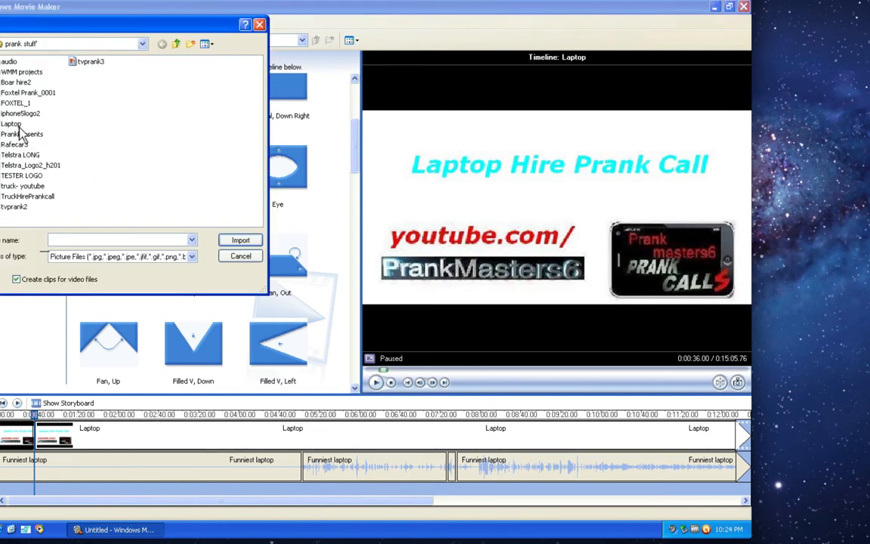
{"action": "left_click", "coordinate": [214, 43]}
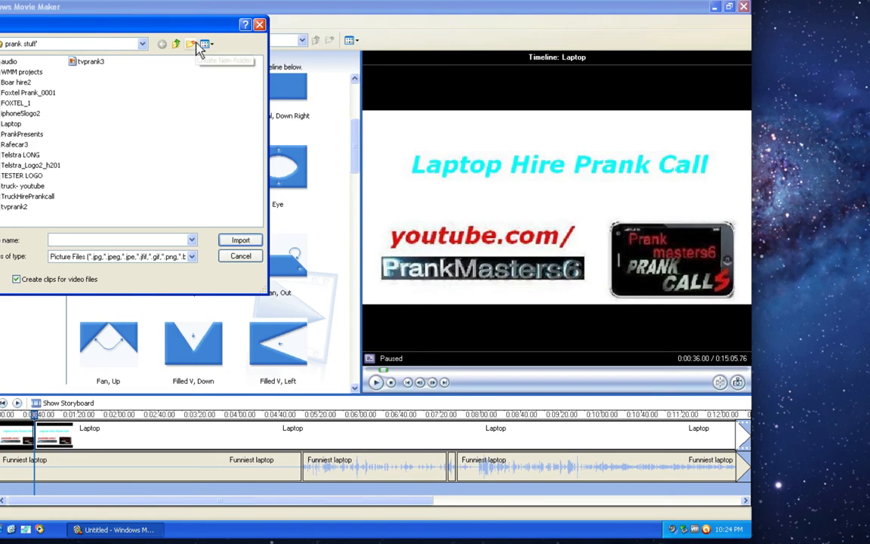
{"action": "left_click", "coordinate": [214, 41]}
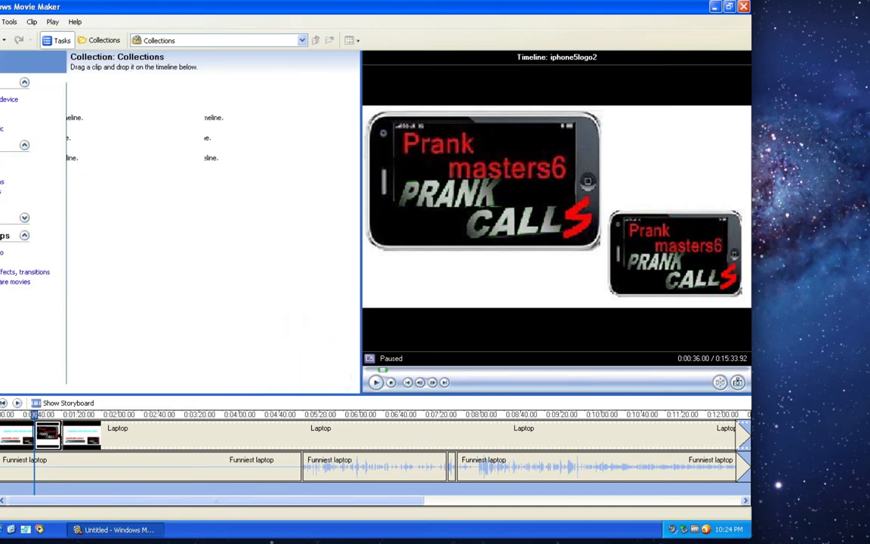
{"action": "left_click", "coordinate": [26, 272]}
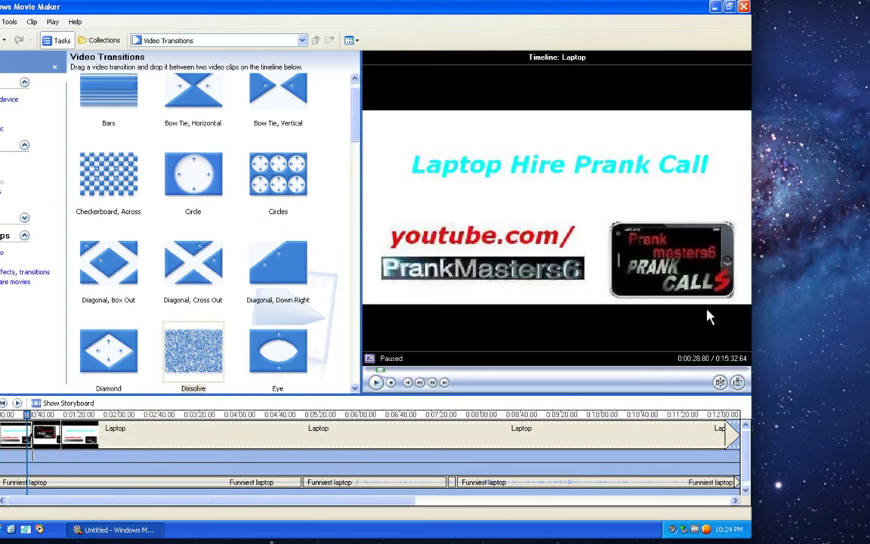
Step: Put a Dissolve transition between the Laptop card and the iphone5logo2 clip
{"action": "left_click", "coordinate": [375, 383]}
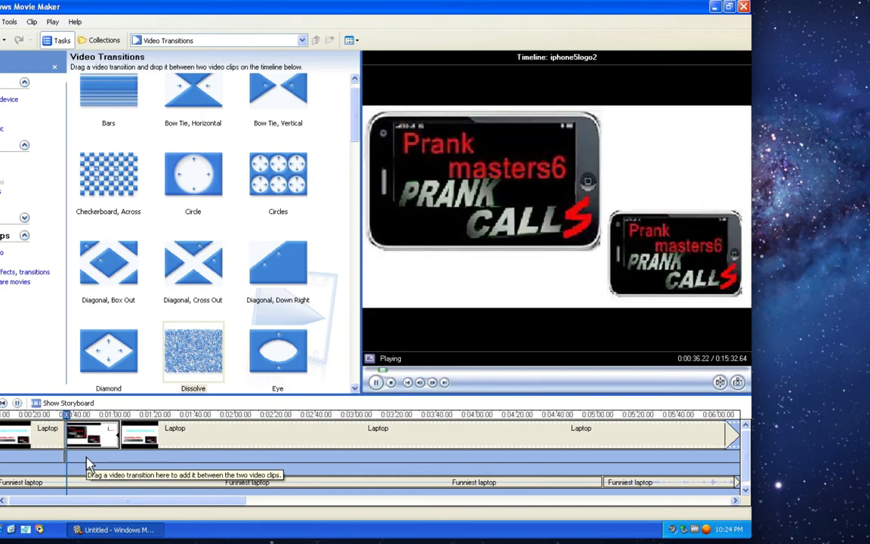
{"action": "left_click", "coordinate": [375, 382]}
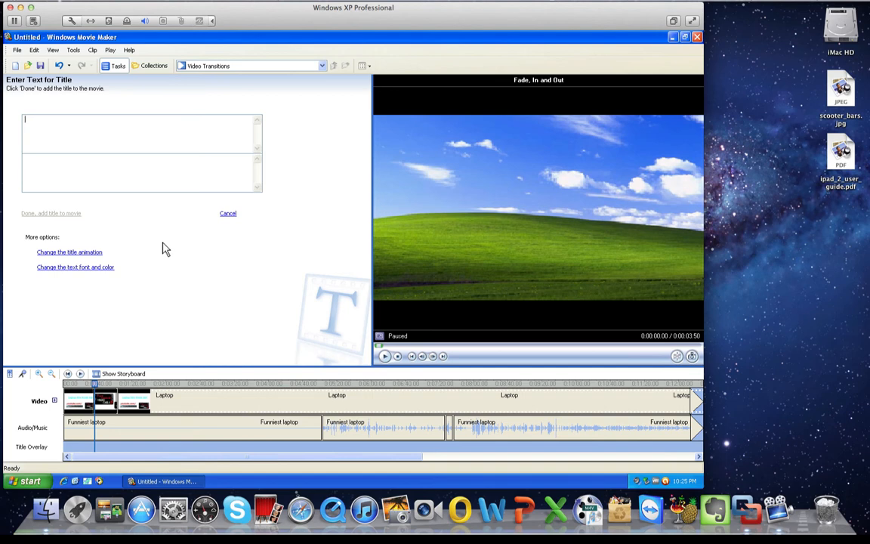
{"action": "mouse_move", "coordinate": [96, 138]}
{"action": "type", "text": "Next P"}
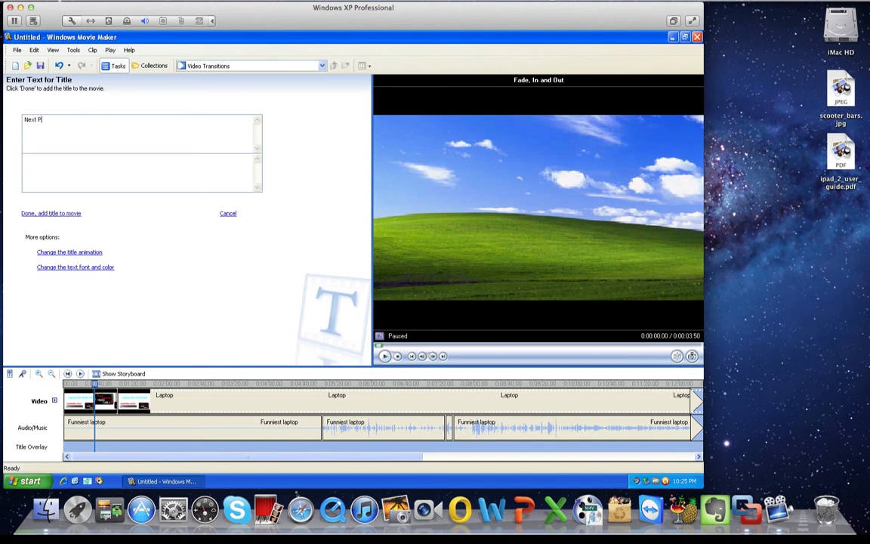
Step: Enter the 'Next Prank Call' title and add it with Fade, In and Out animation
{"action": "type", "text": "rank Call"}
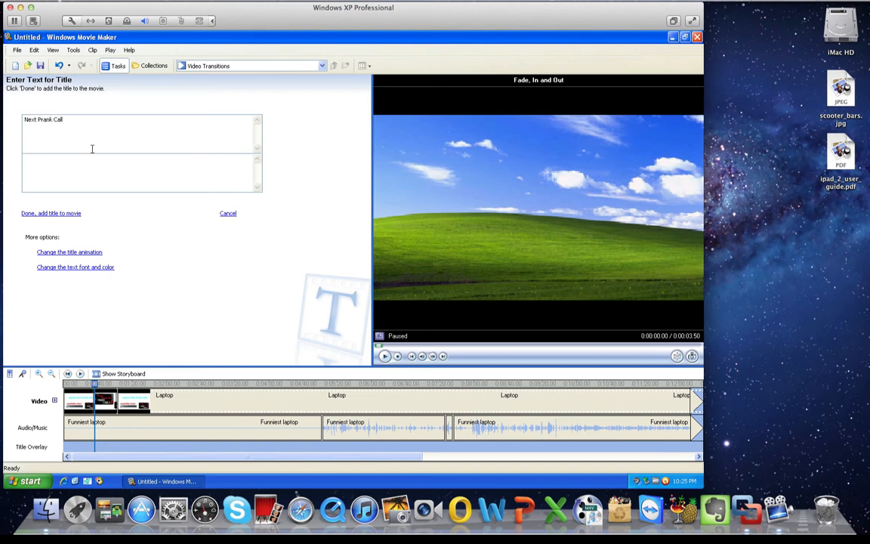
{"action": "left_click", "coordinate": [69, 252]}
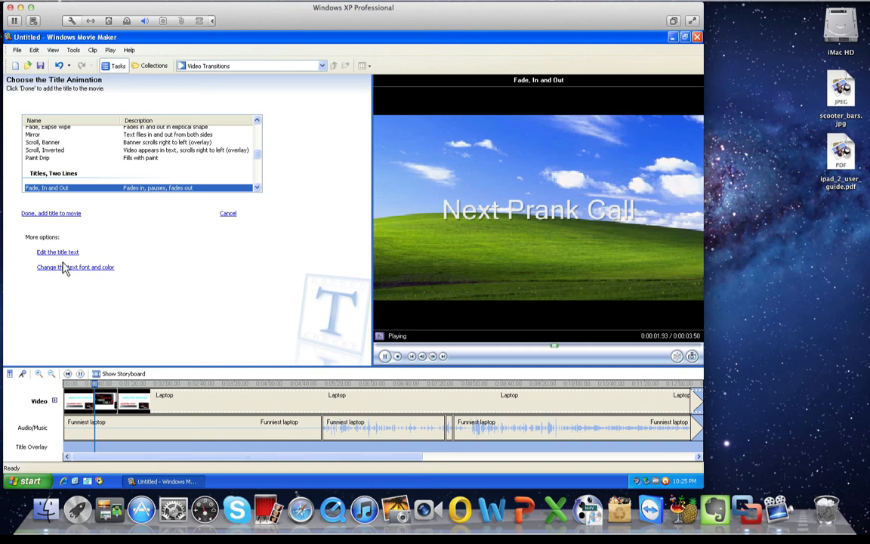
{"action": "left_click", "coordinate": [75, 267]}
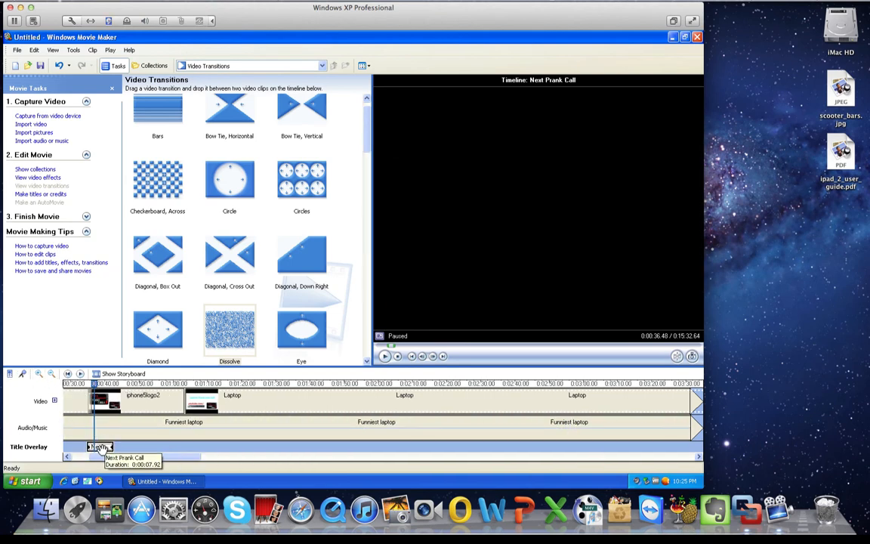
Step: Place the Next Prank Call title after the last Laptop clip and preview the ending
{"action": "left_click", "coordinate": [55, 375]}
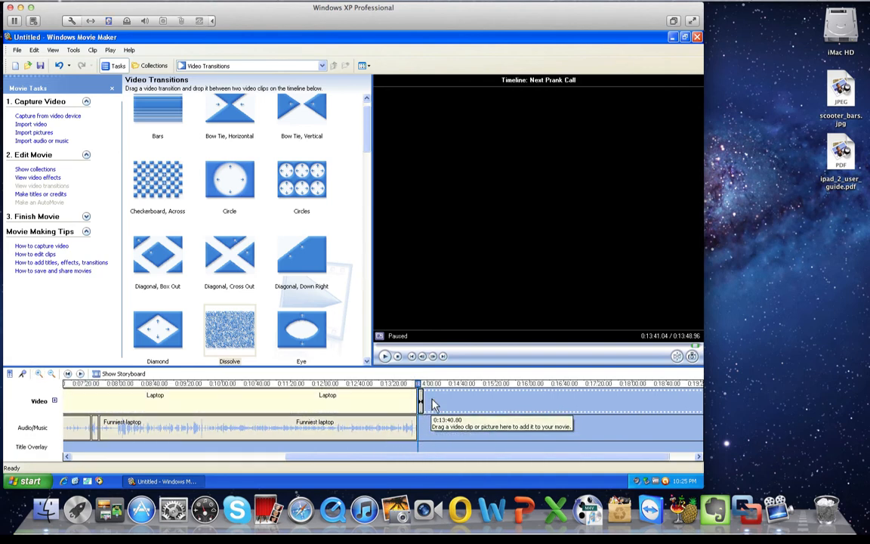
{"action": "left_click", "coordinate": [416, 400]}
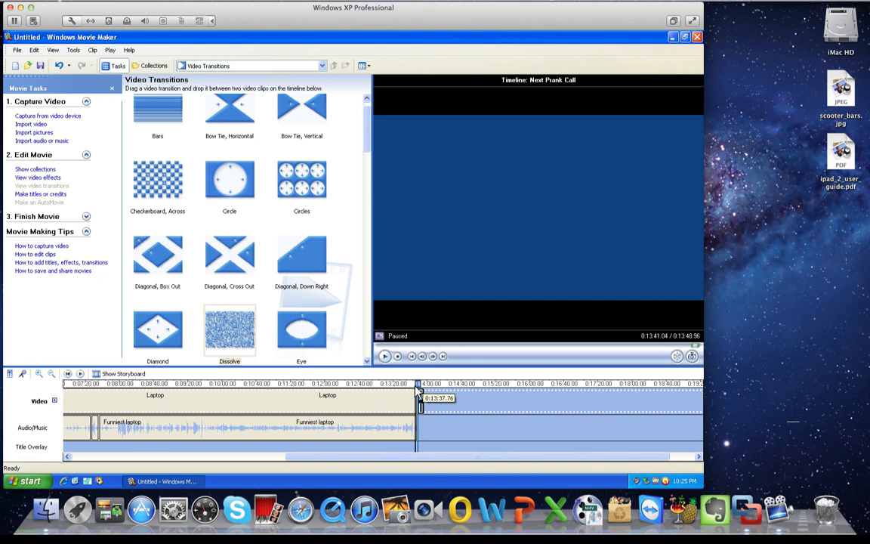
{"action": "left_click", "coordinate": [385, 355]}
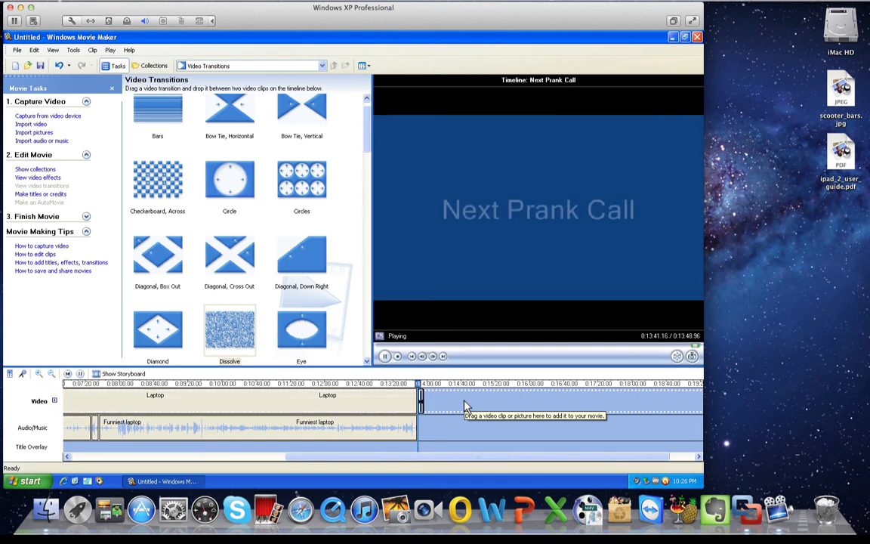
{"action": "left_click", "coordinate": [385, 356]}
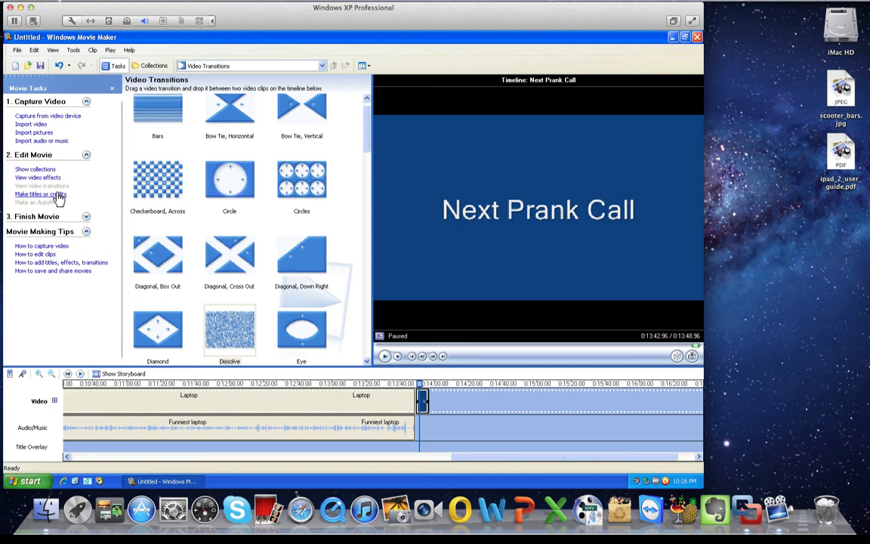
Step: Create a 'Prankmasters6' title overlay with orange, right-aligned text and add it to the movie
{"action": "left_click", "coordinate": [37, 196]}
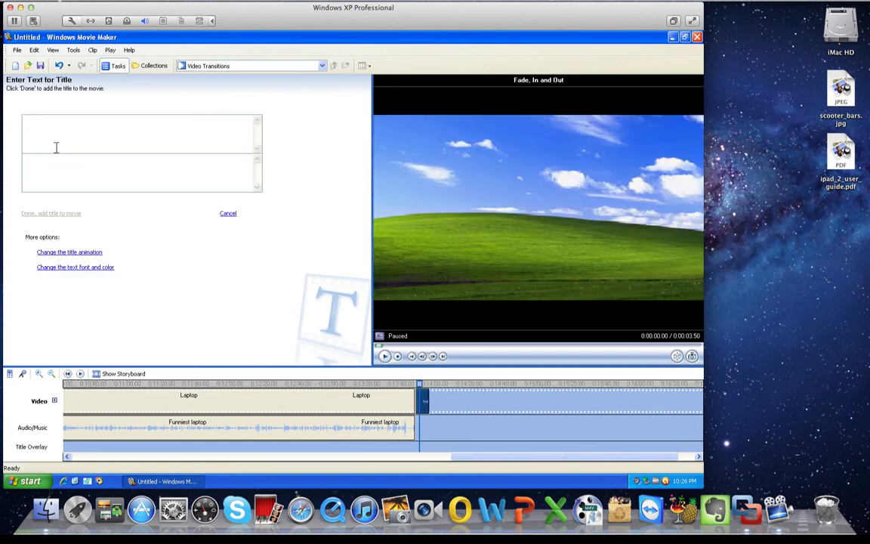
{"action": "type", "text": "Prankmasters"}
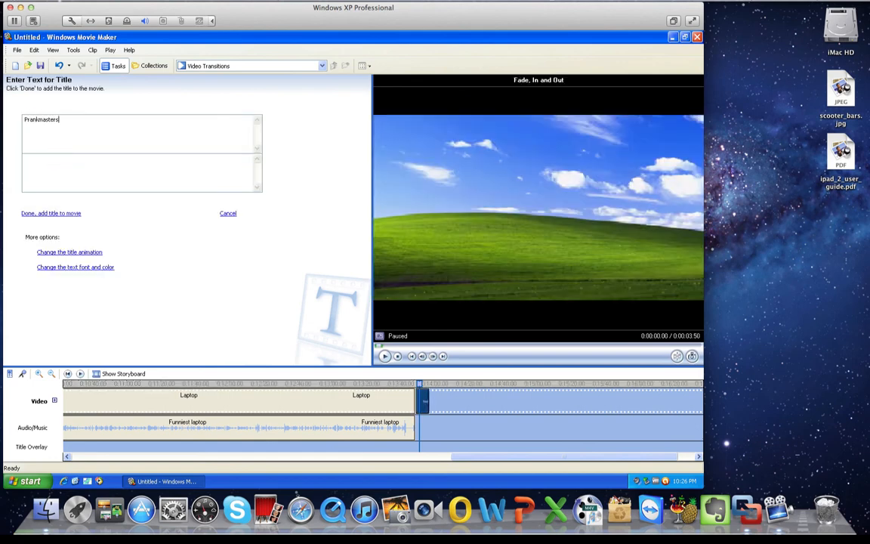
{"action": "type", "text": "6"}
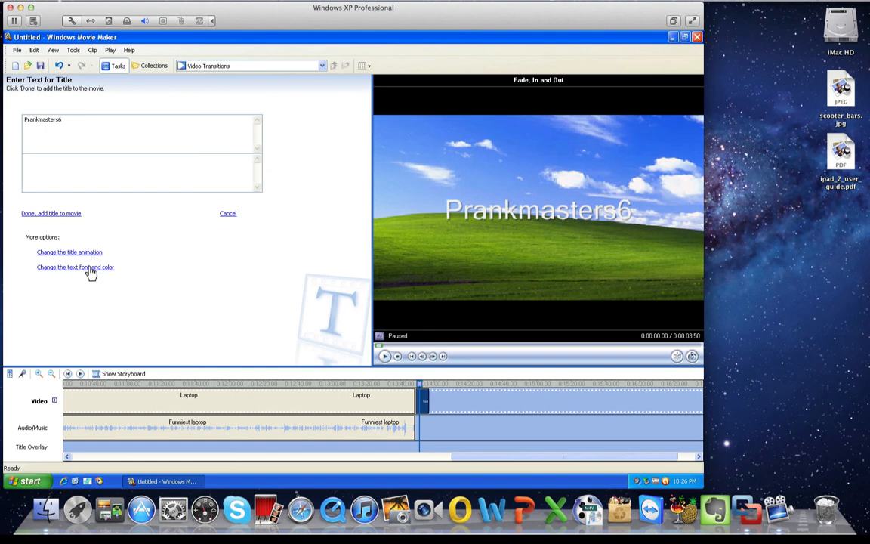
{"action": "left_click", "coordinate": [75, 267]}
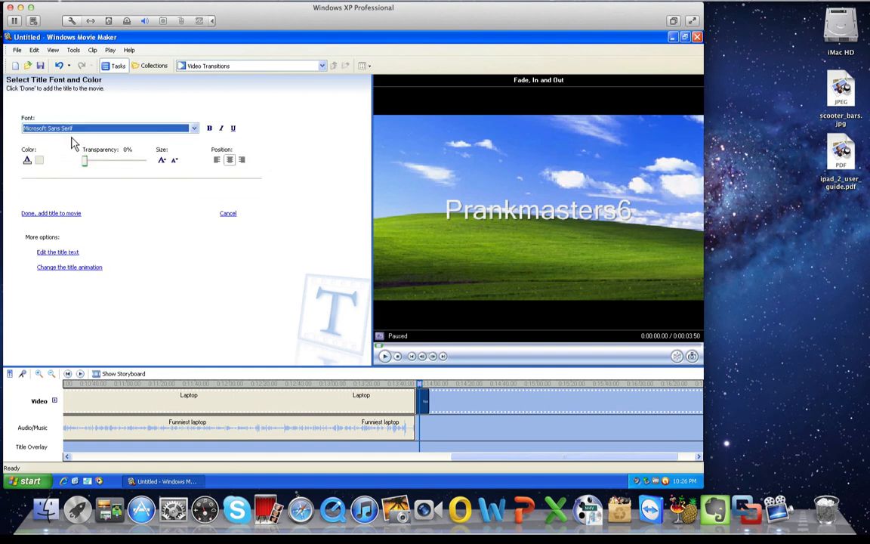
{"action": "left_click", "coordinate": [29, 159]}
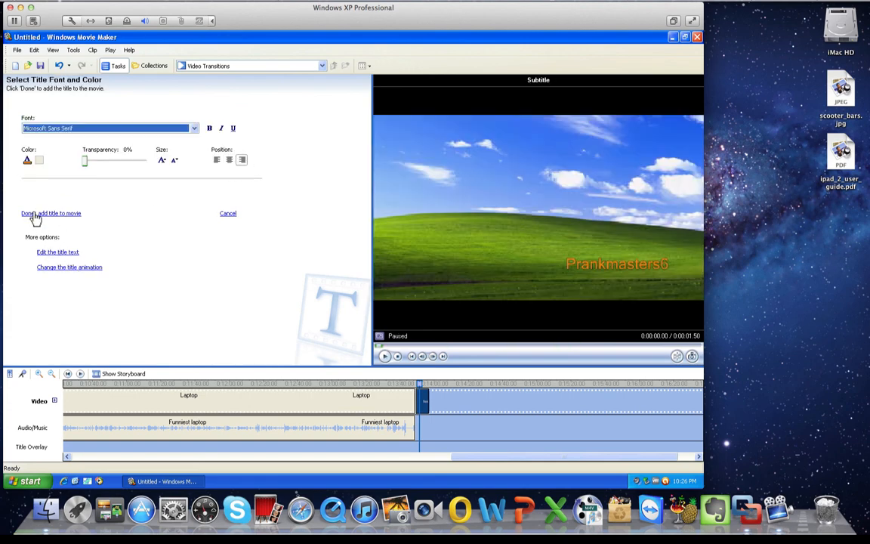
{"action": "left_click", "coordinate": [29, 213]}
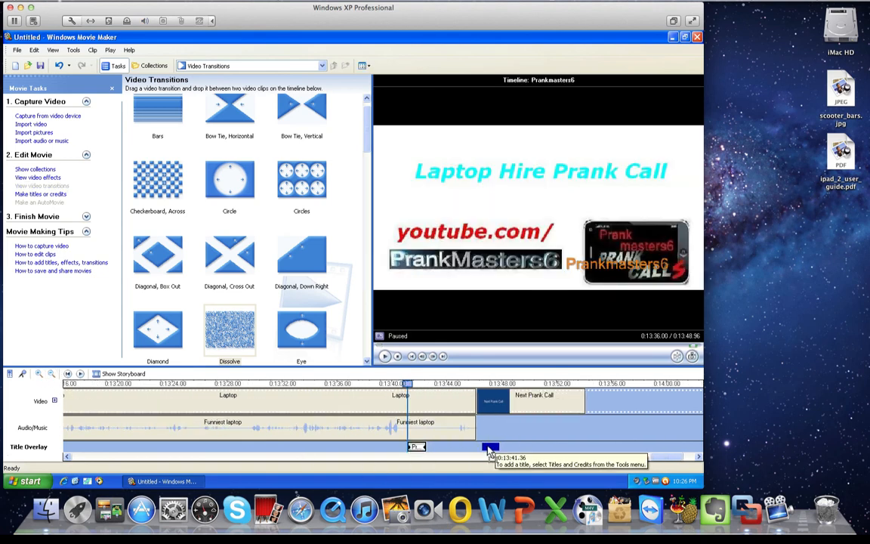
{"action": "left_click", "coordinate": [385, 357]}
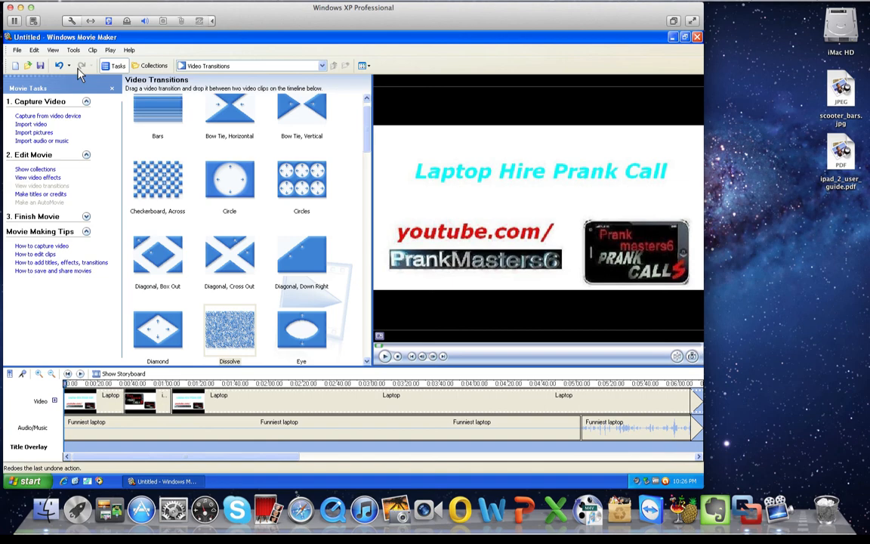
Step: Save the movie to this computer's Desktop as 'Movie' at Best quality
{"action": "left_click", "coordinate": [15, 49]}
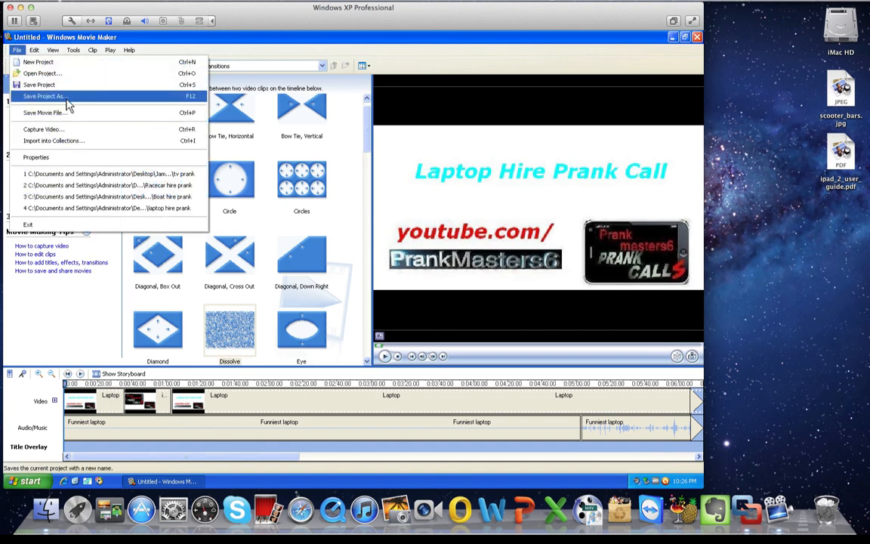
{"action": "mouse_move", "coordinate": [71, 114]}
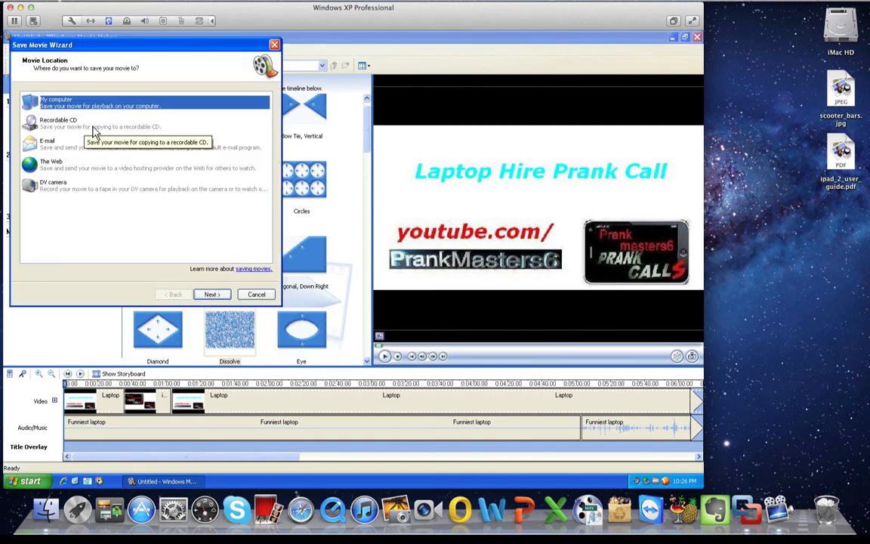
{"action": "left_click", "coordinate": [212, 294]}
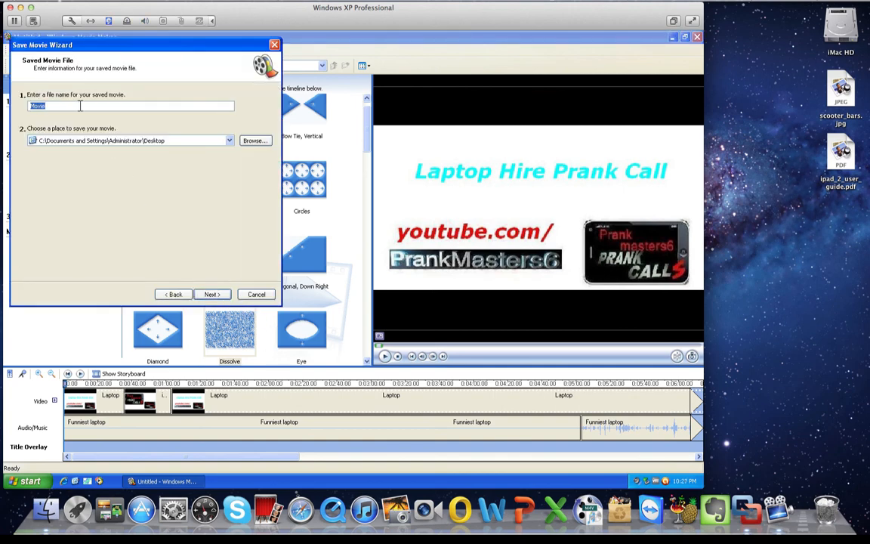
{"action": "left_click", "coordinate": [211, 294]}
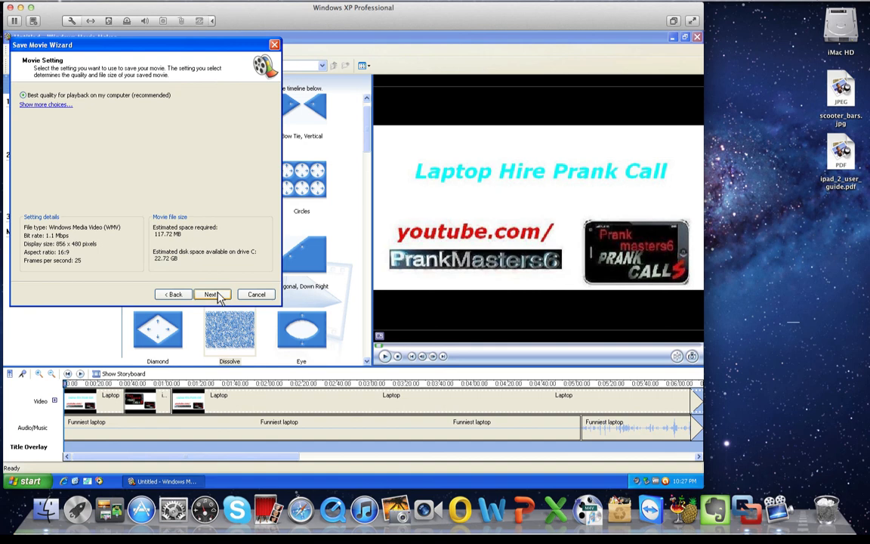
{"action": "left_click", "coordinate": [256, 293]}
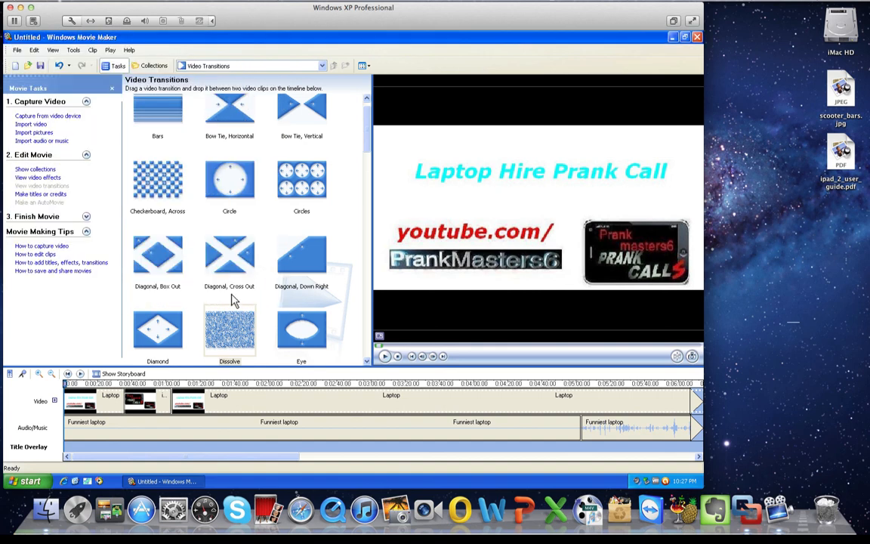
{"action": "mouse_move", "coordinate": [372, 229]}
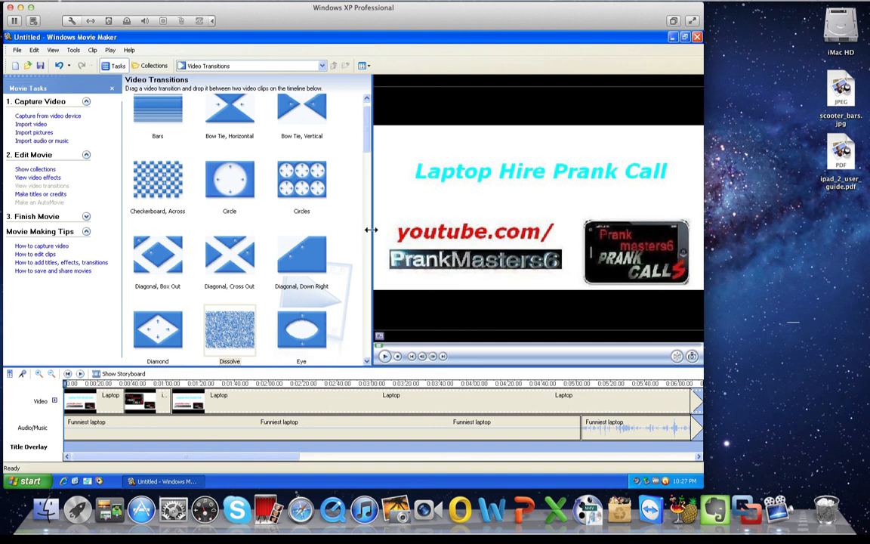
{"action": "mouse_move", "coordinate": [359, 243]}
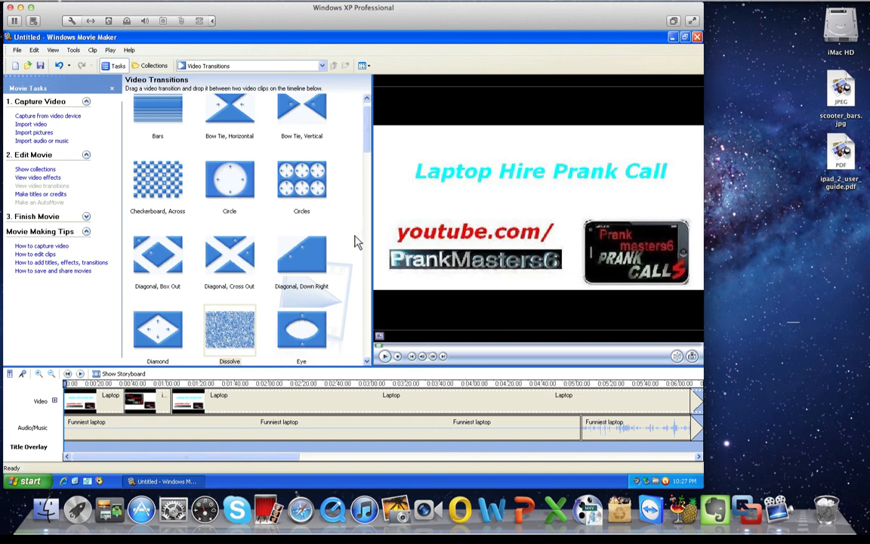
{"action": "mouse_move", "coordinate": [475, 68]}
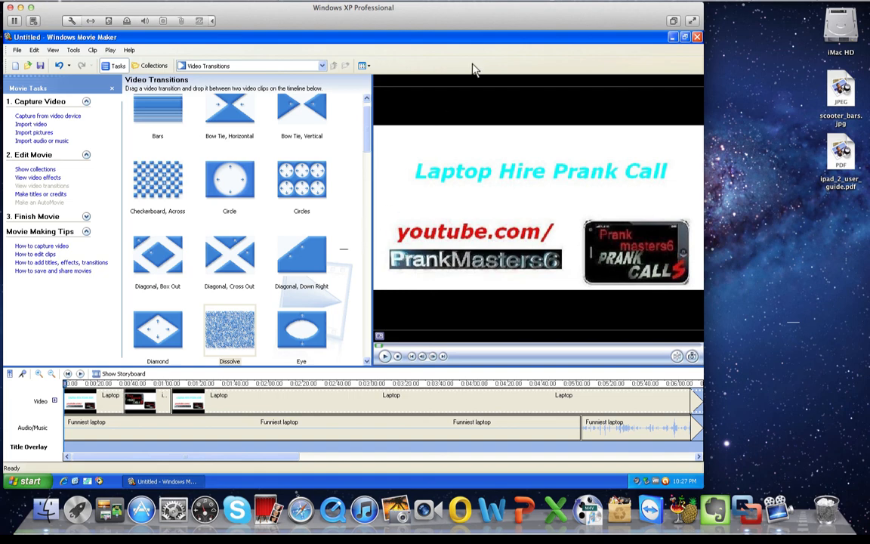